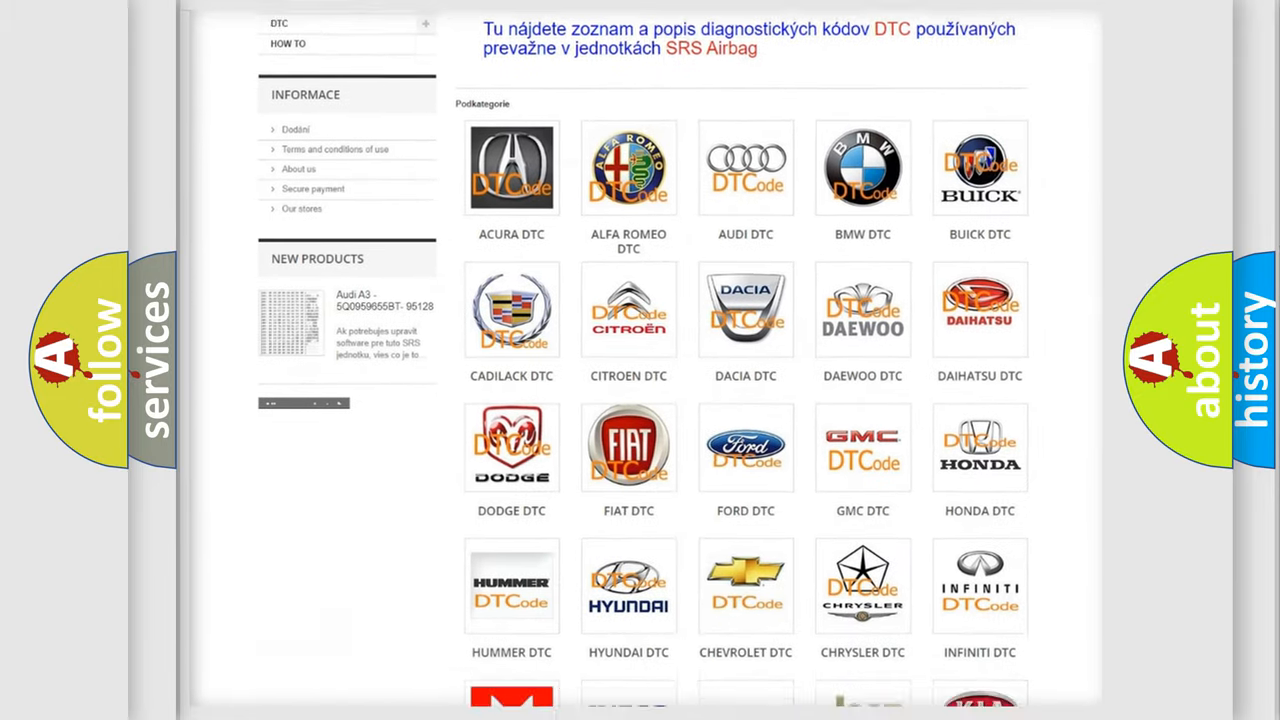
{"action": "scroll", "scroll_direction": "down", "scroll_amount": 3}
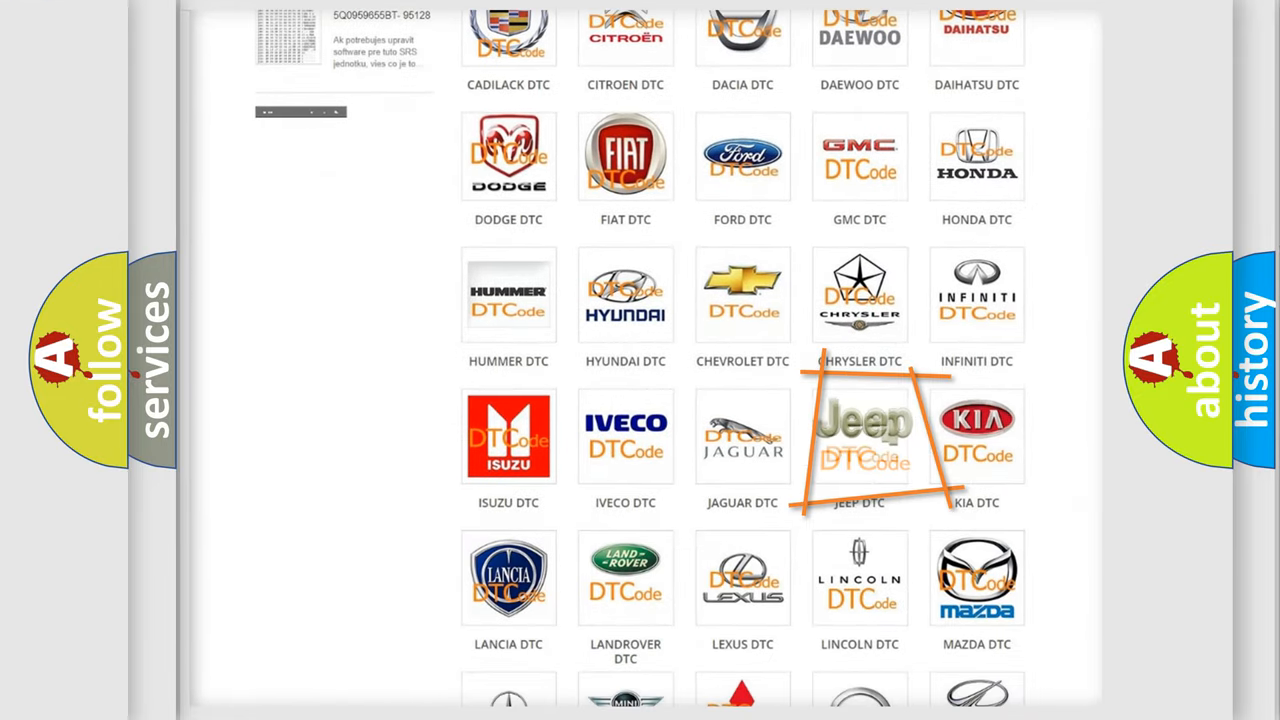